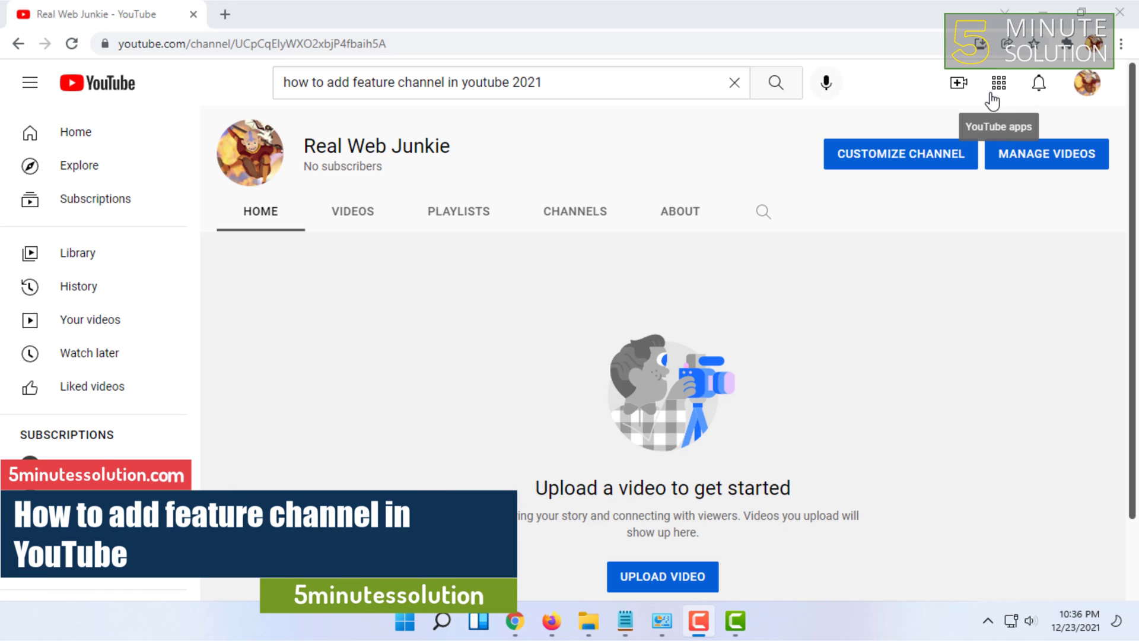
{"action": "mouse_move", "coordinate": [773, 122]}
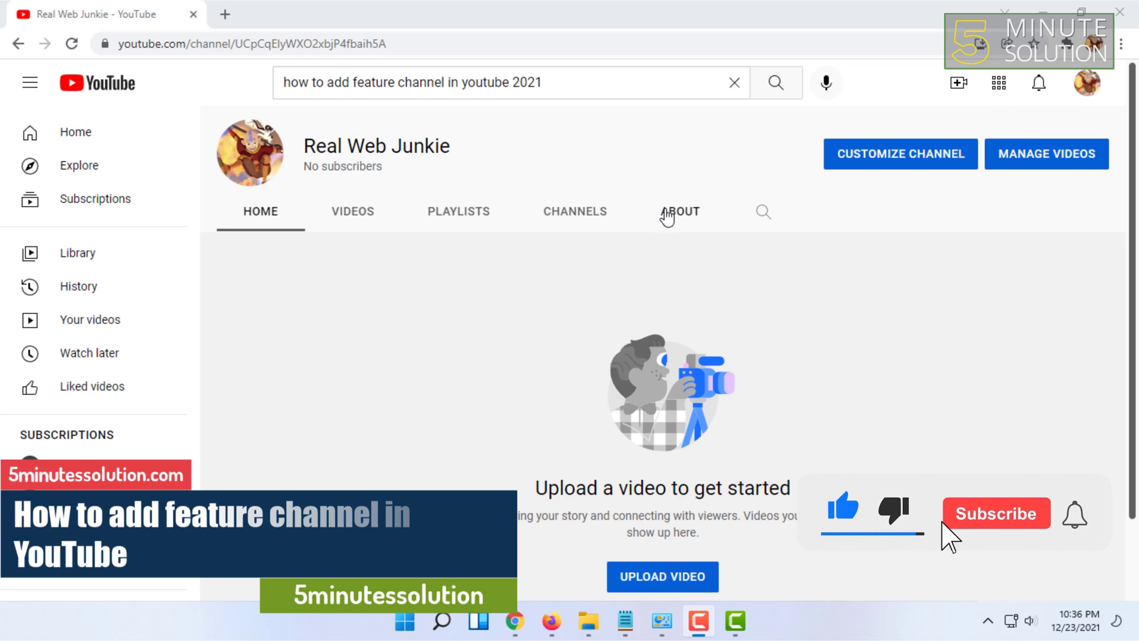
Step: Open channel layout customization and bring up the Add Section list of section types
{"action": "left_click", "coordinate": [995, 512]}
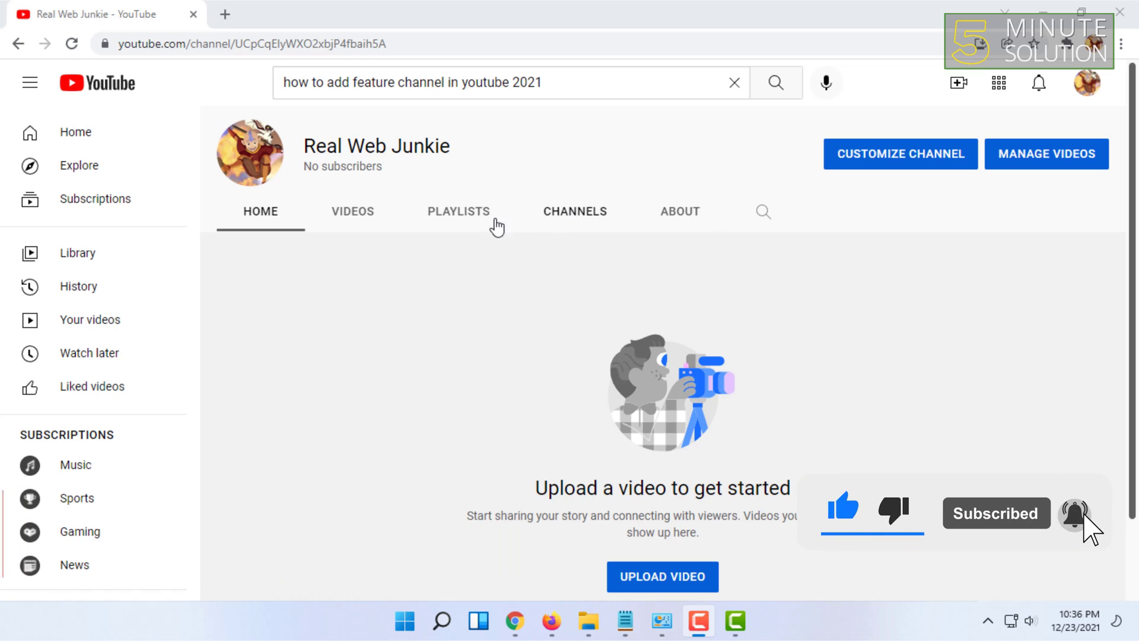
{"action": "left_click", "coordinate": [1087, 82]}
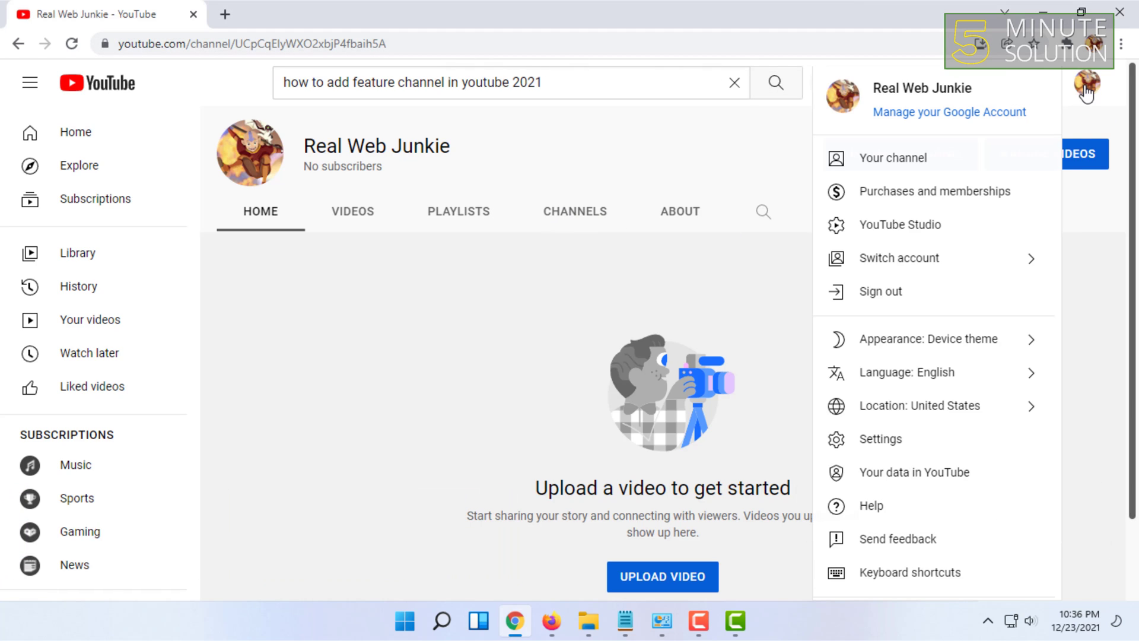
{"action": "mouse_move", "coordinate": [894, 158]}
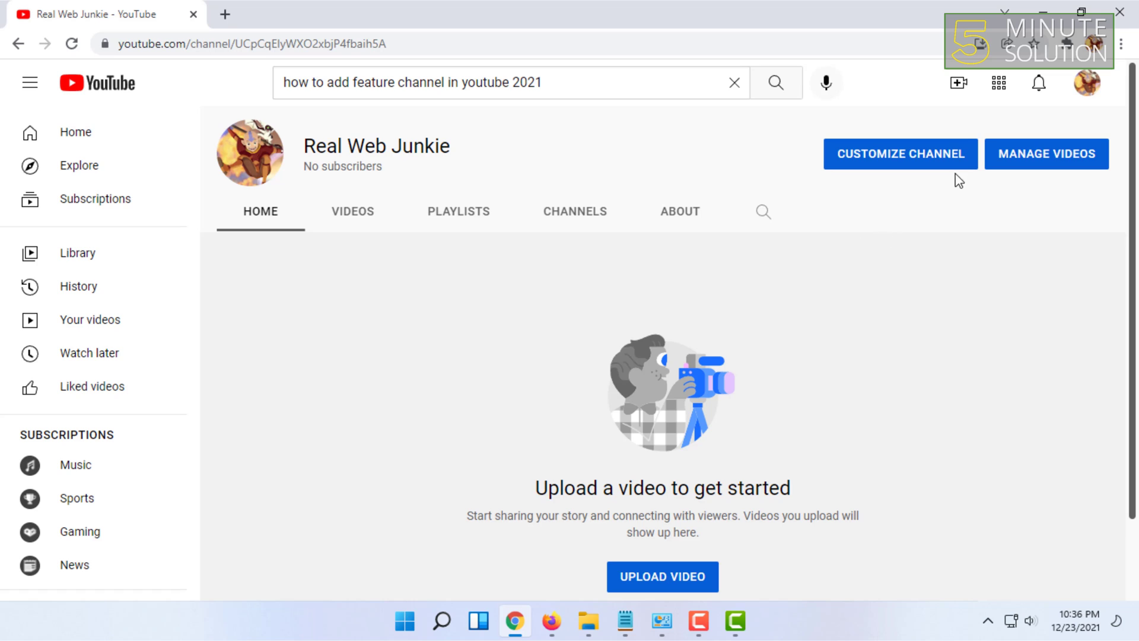
{"action": "left_click", "coordinate": [899, 153]}
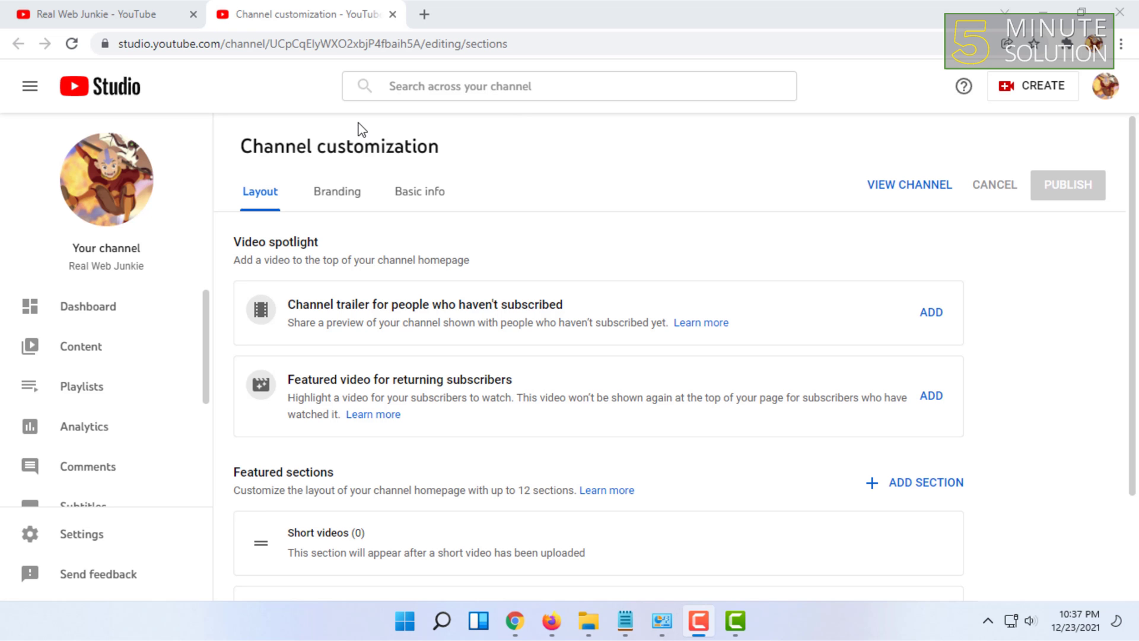
{"action": "mouse_move", "coordinate": [683, 76]}
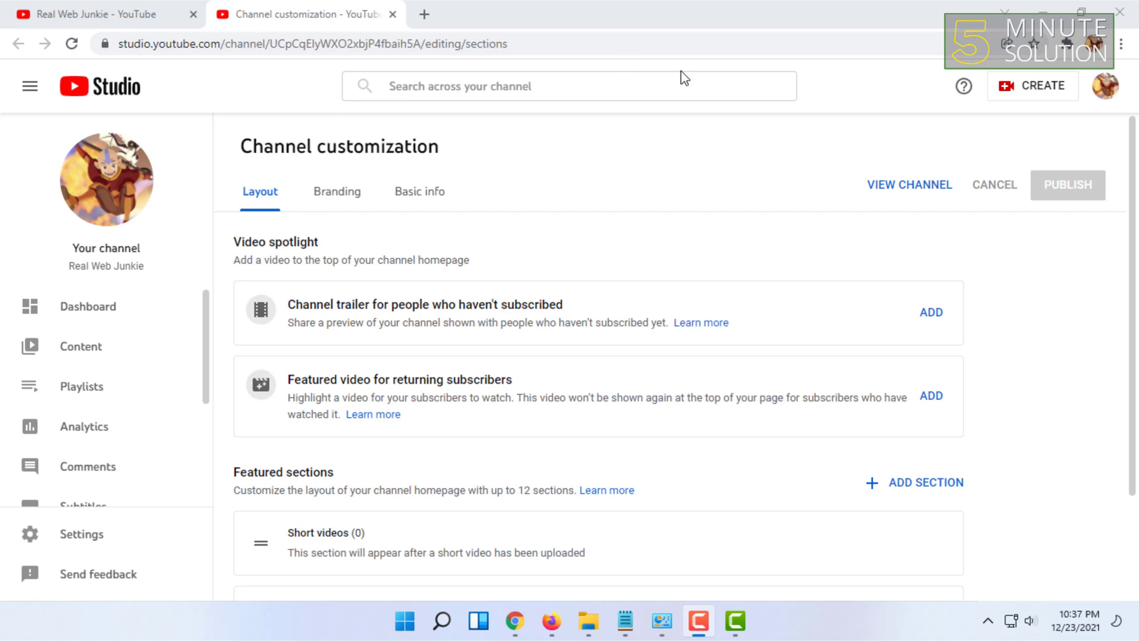
{"action": "mouse_move", "coordinate": [462, 278]}
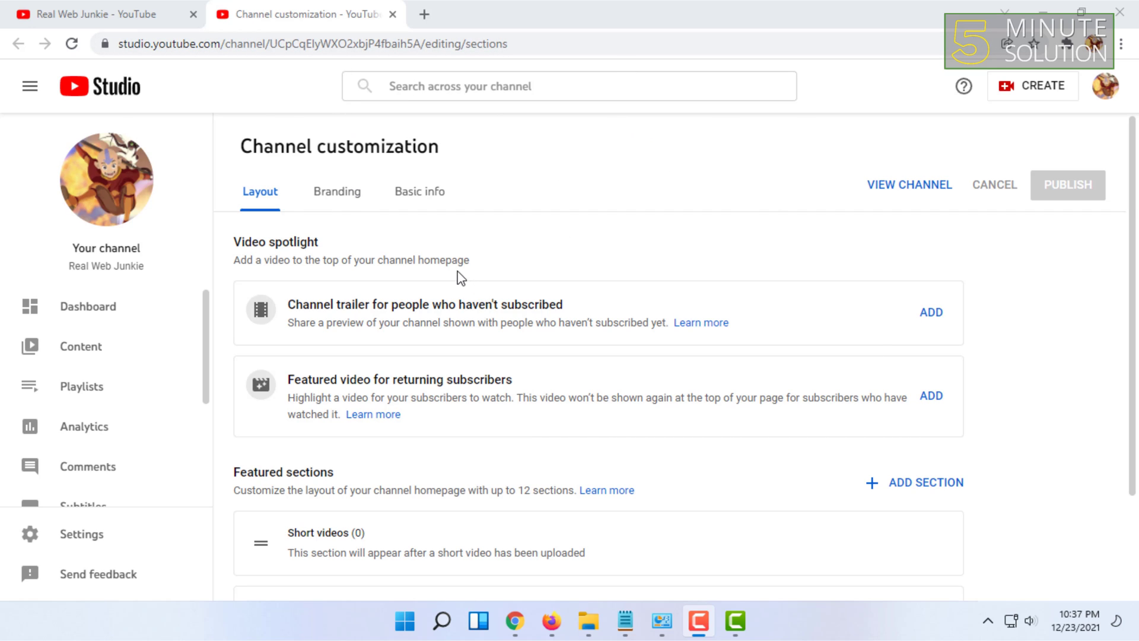
{"action": "scroll", "scroll_direction": "down", "scroll_amount": 3}
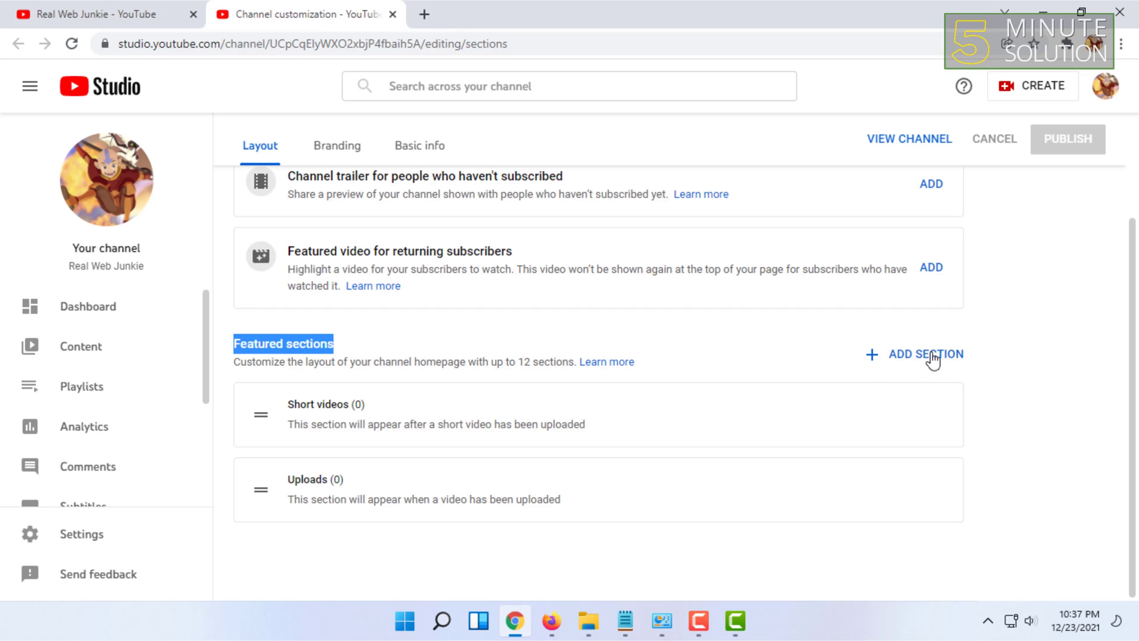
{"action": "mouse_move", "coordinate": [903, 361]}
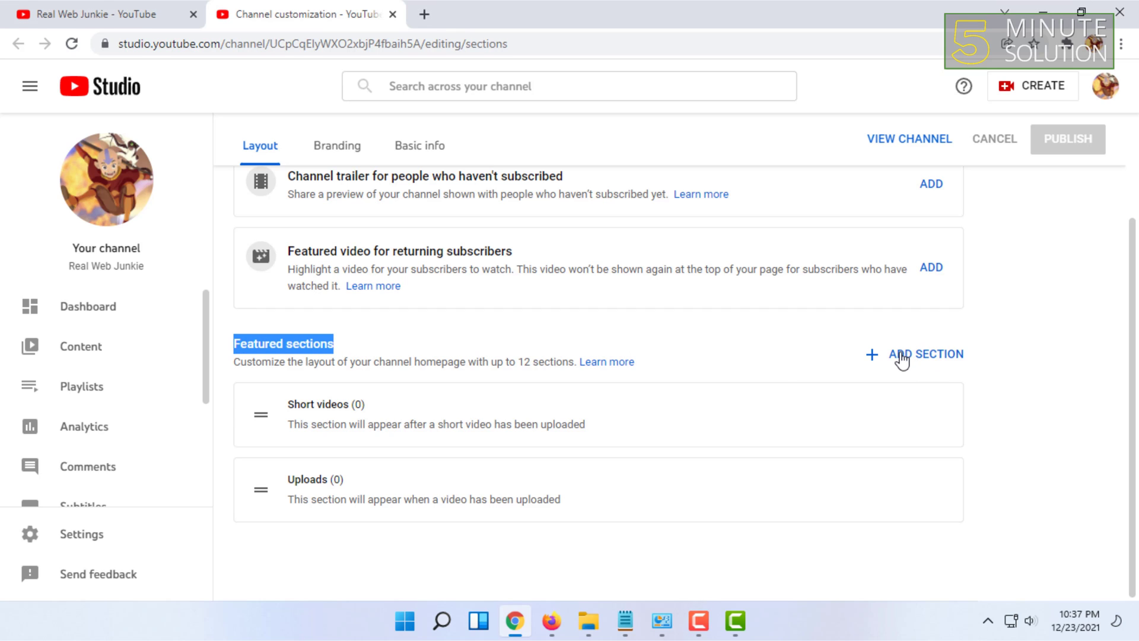
{"action": "left_click", "coordinate": [924, 354]}
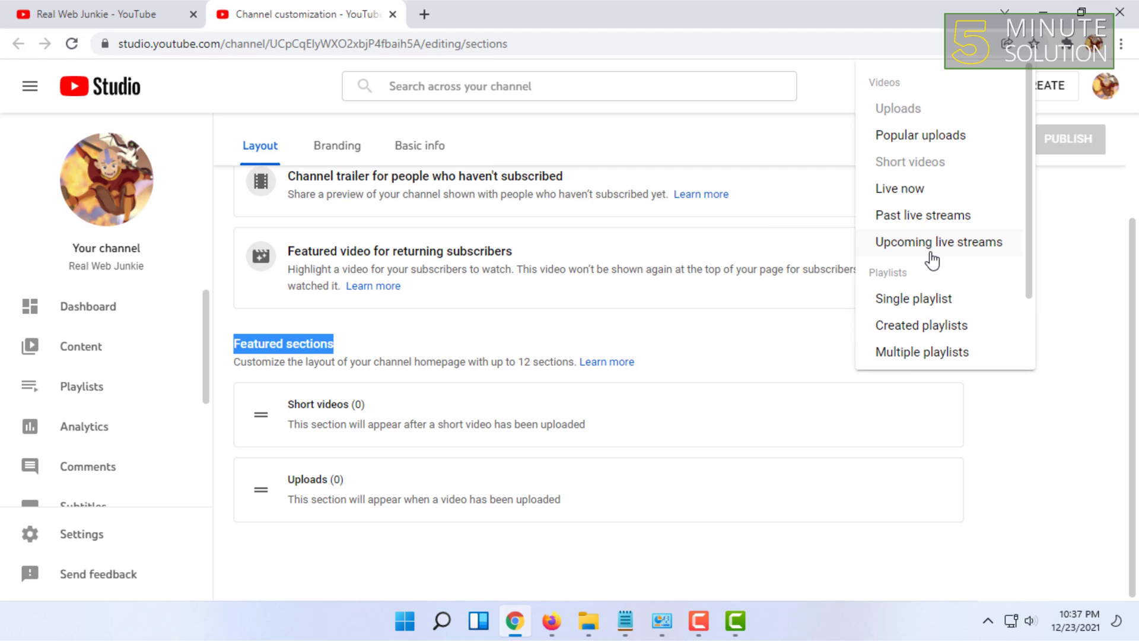
{"action": "scroll", "scroll_direction": "down", "scroll_amount": 3}
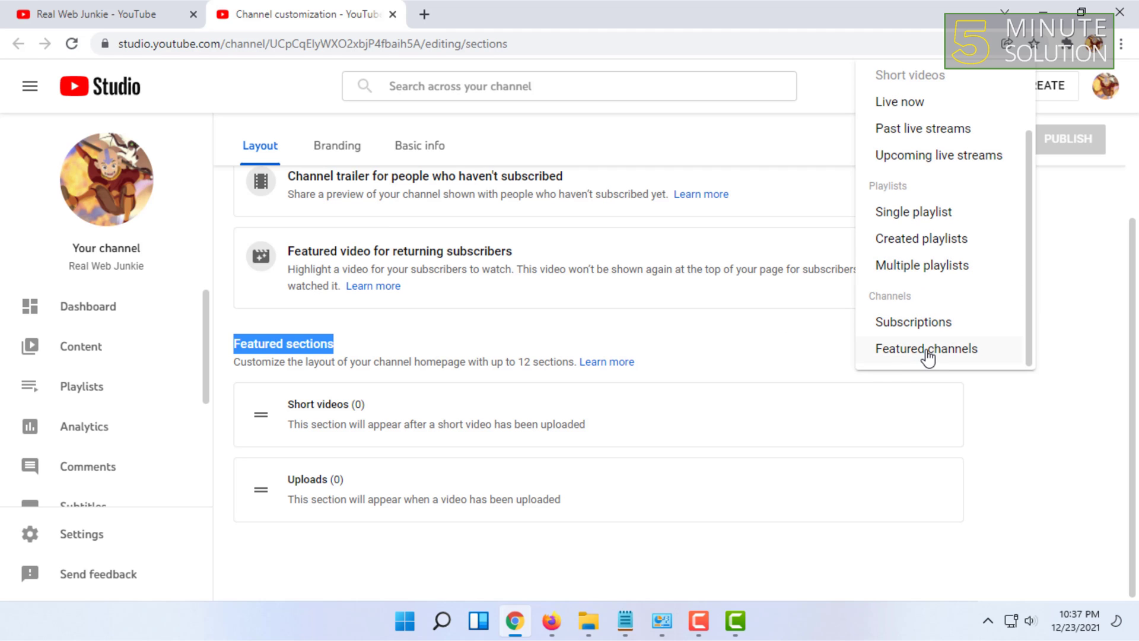
Step: Add a Featured channels section and include YouTube Creators, found by searching 'youtube creators'
{"action": "left_click", "coordinate": [926, 348]}
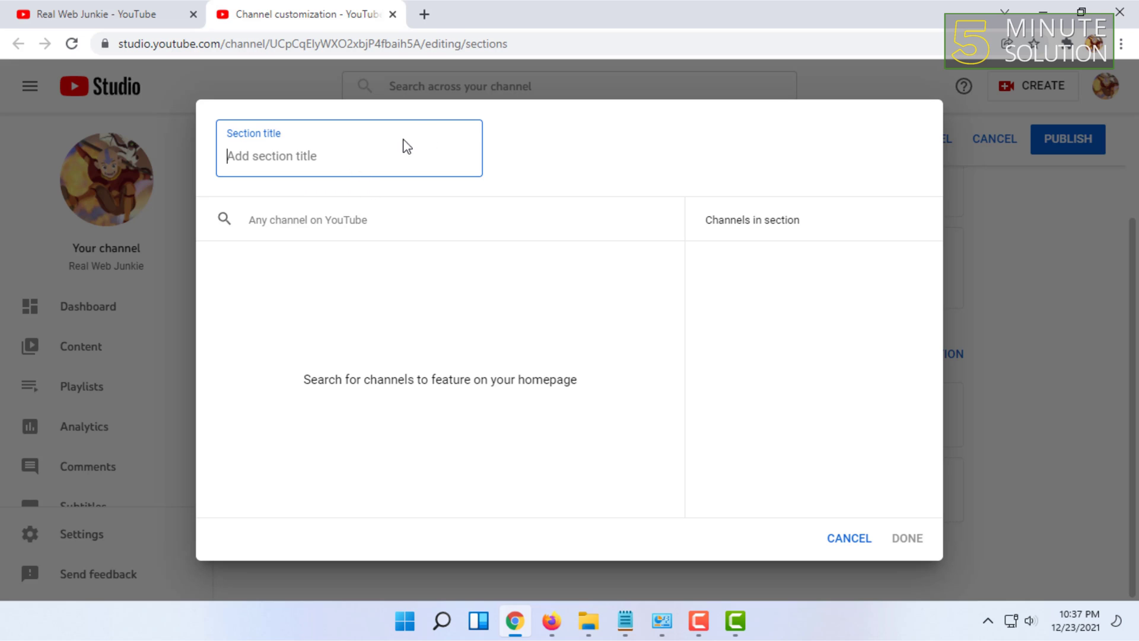
{"action": "left_click", "coordinate": [337, 219]}
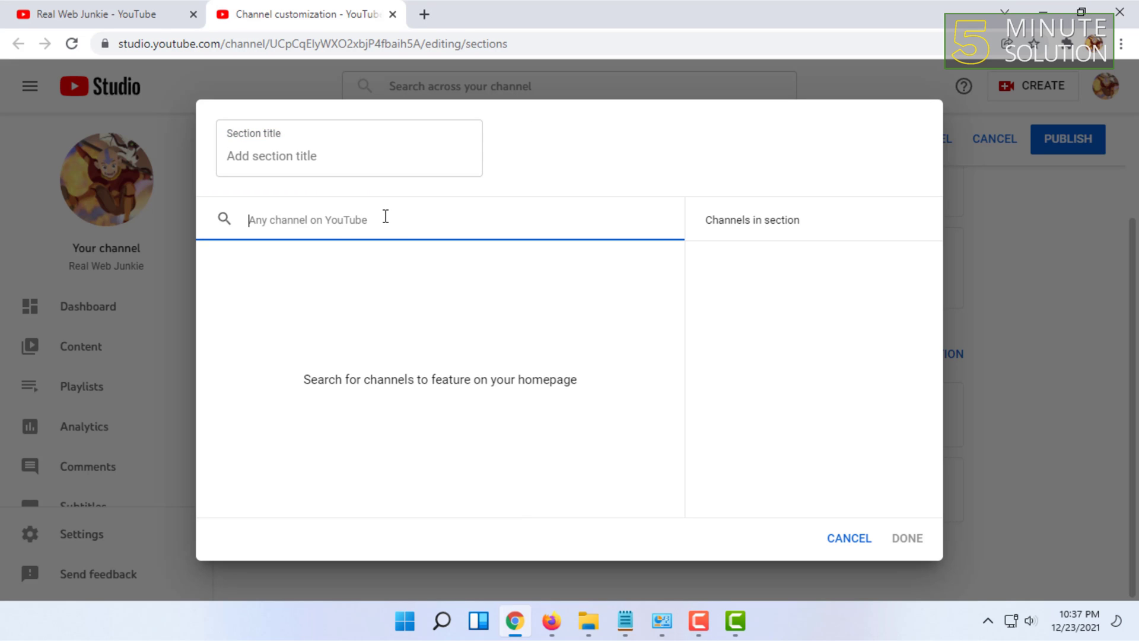
{"action": "type", "text": "youtube creators"}
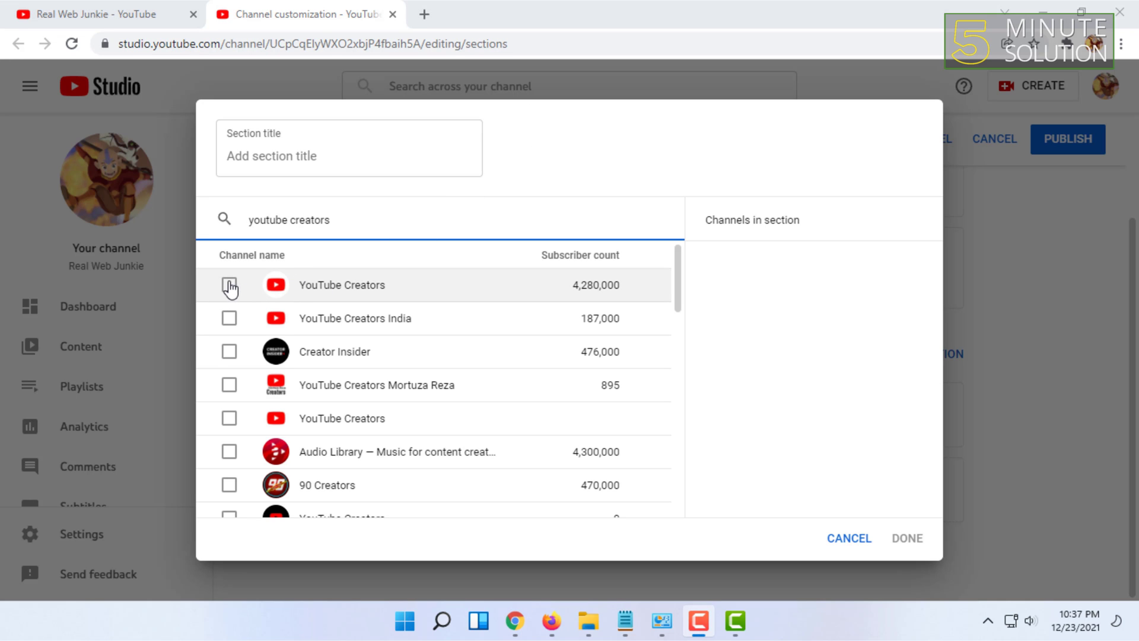
{"action": "left_click", "coordinate": [229, 284]}
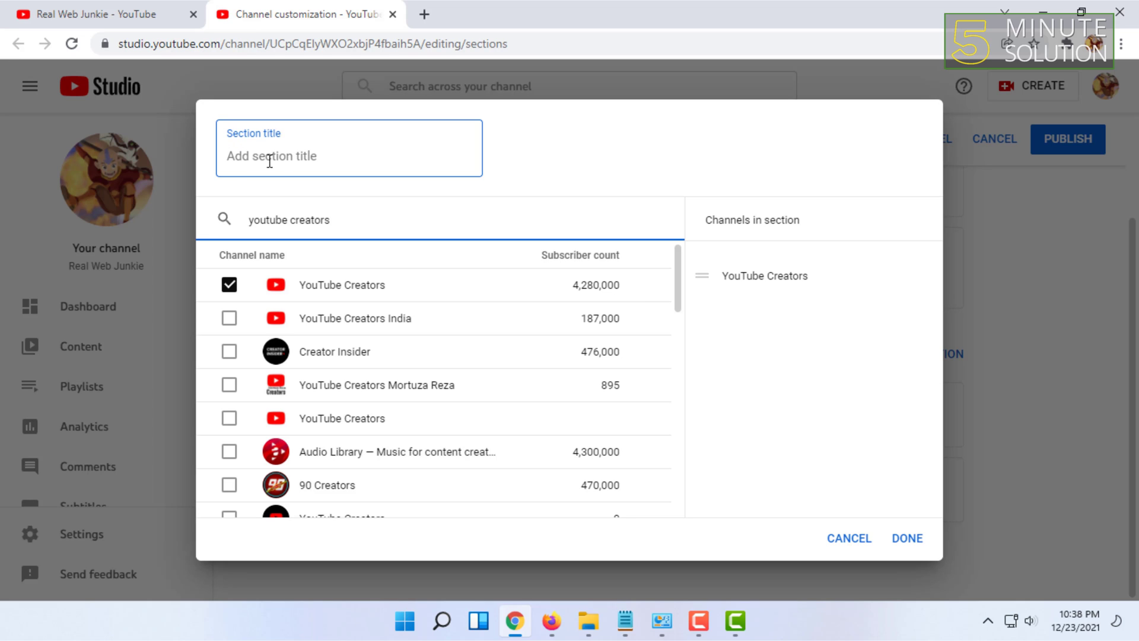
{"action": "mouse_move", "coordinate": [234, 158]}
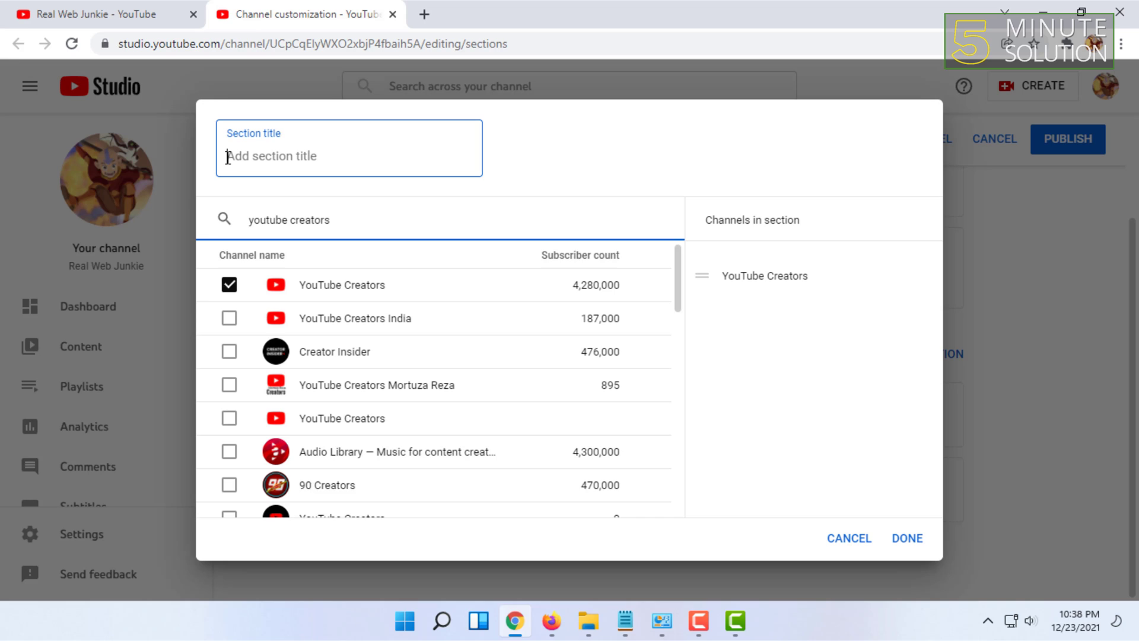
{"action": "mouse_move", "coordinate": [242, 145]}
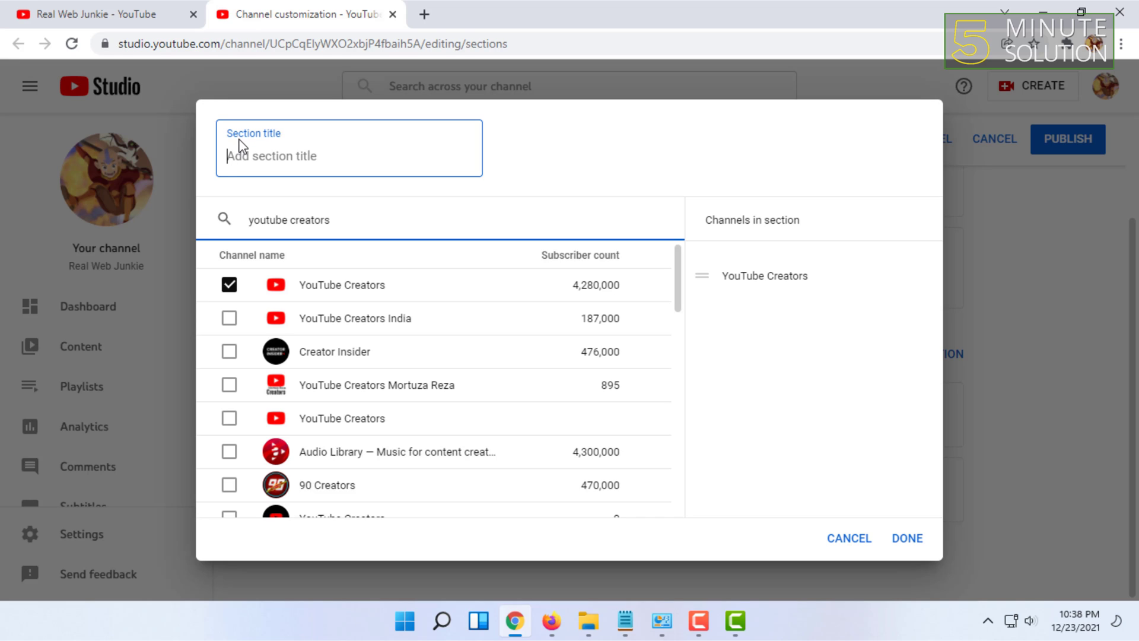
{"action": "mouse_move", "coordinate": [346, 159]}
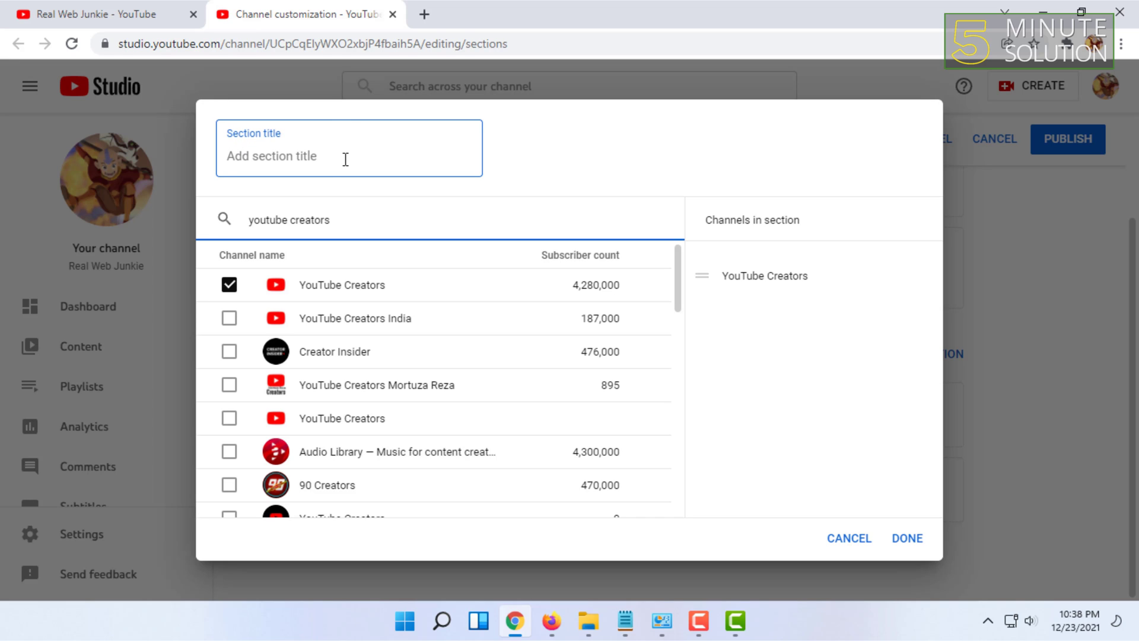
{"action": "mouse_move", "coordinate": [316, 155]}
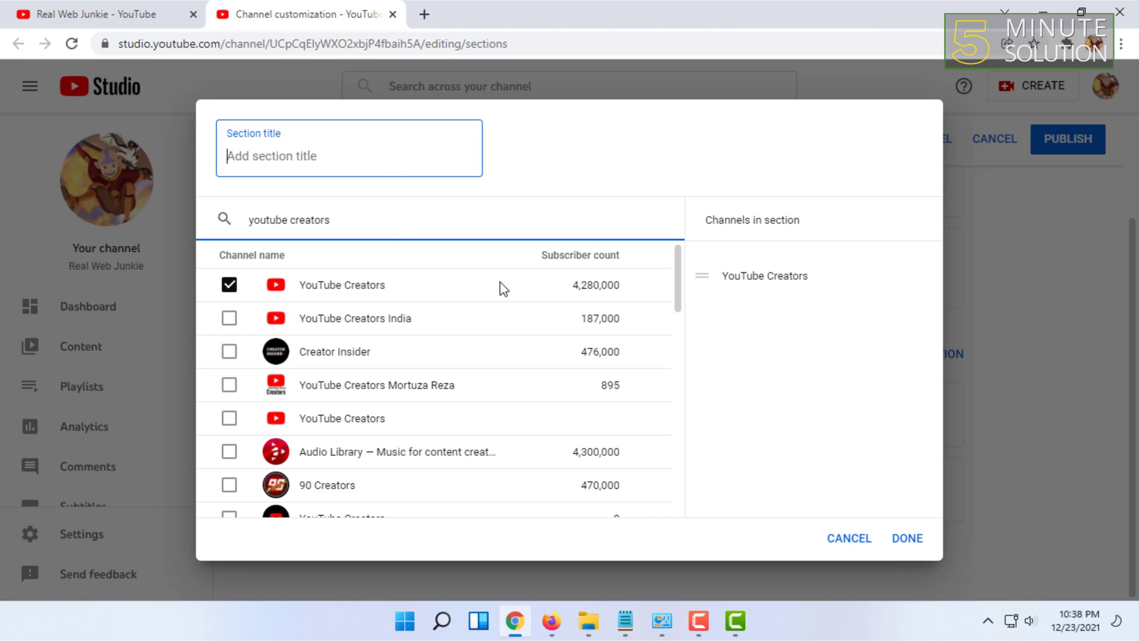
{"action": "mouse_move", "coordinate": [889, 439]}
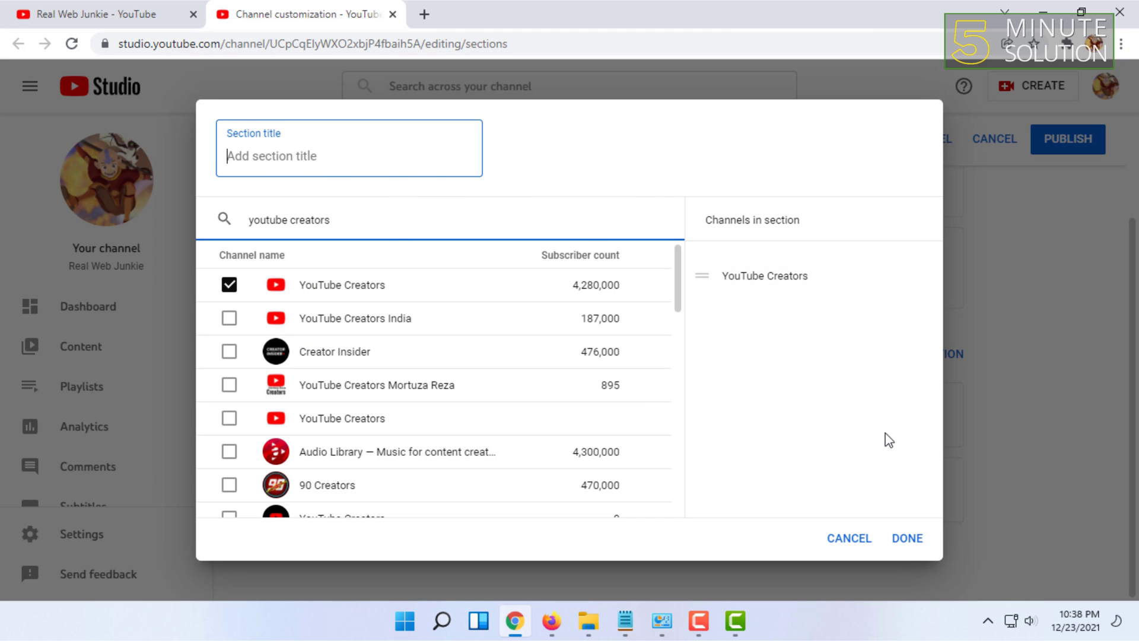
Step: Save the YouTube Creators featured section, publish the layout, and go to the channel
{"action": "left_click", "coordinate": [906, 538]}
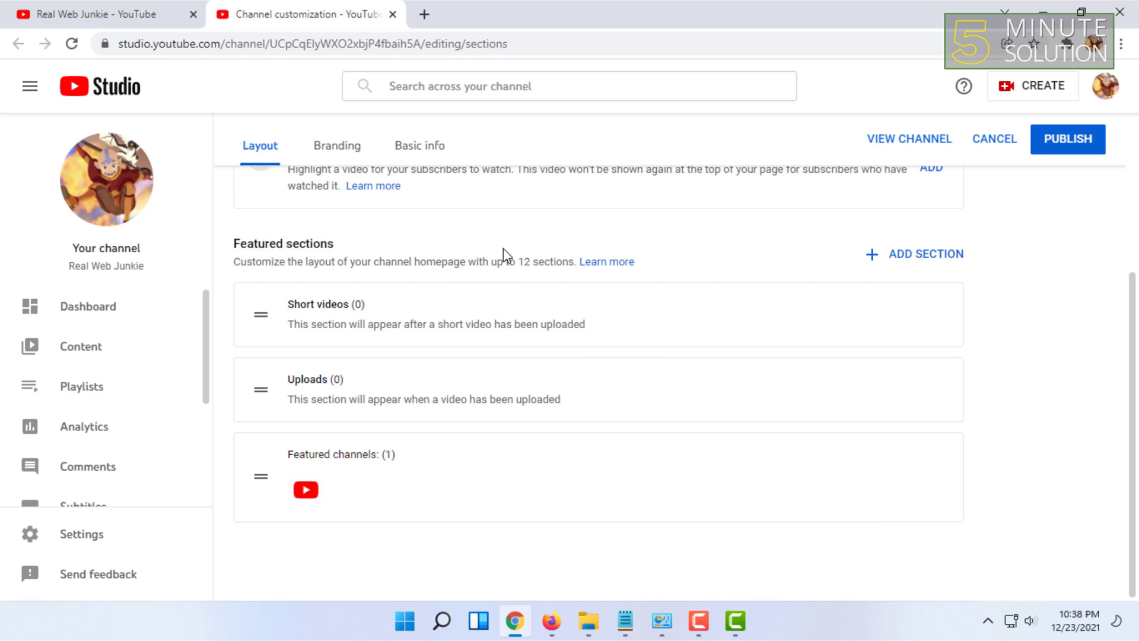
{"action": "mouse_move", "coordinate": [357, 449]}
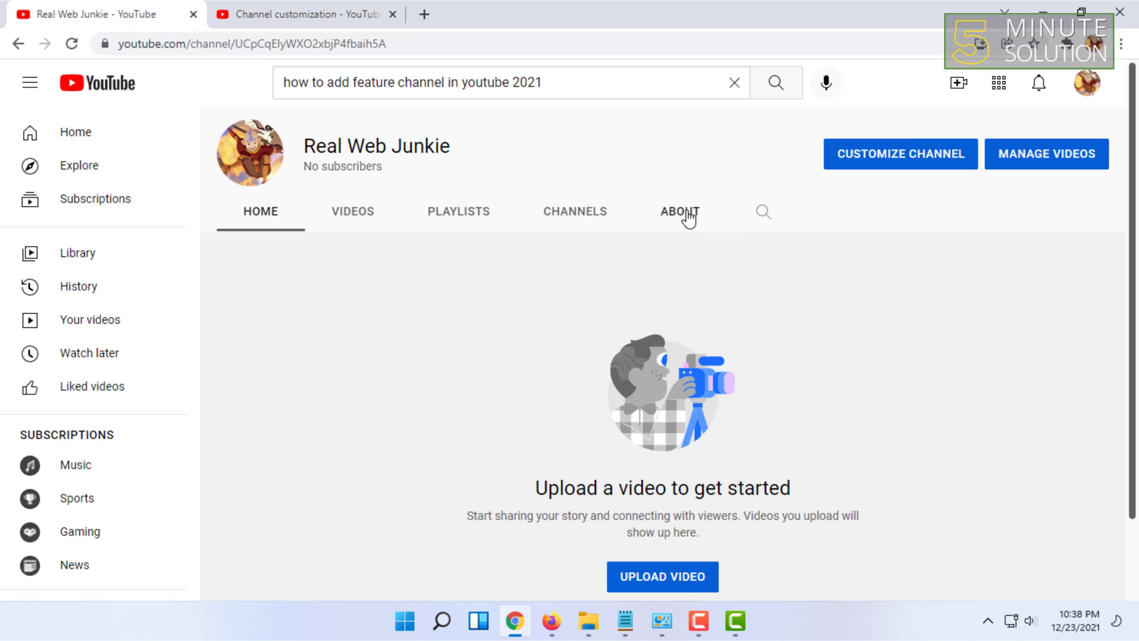
{"action": "mouse_move", "coordinate": [462, 7]}
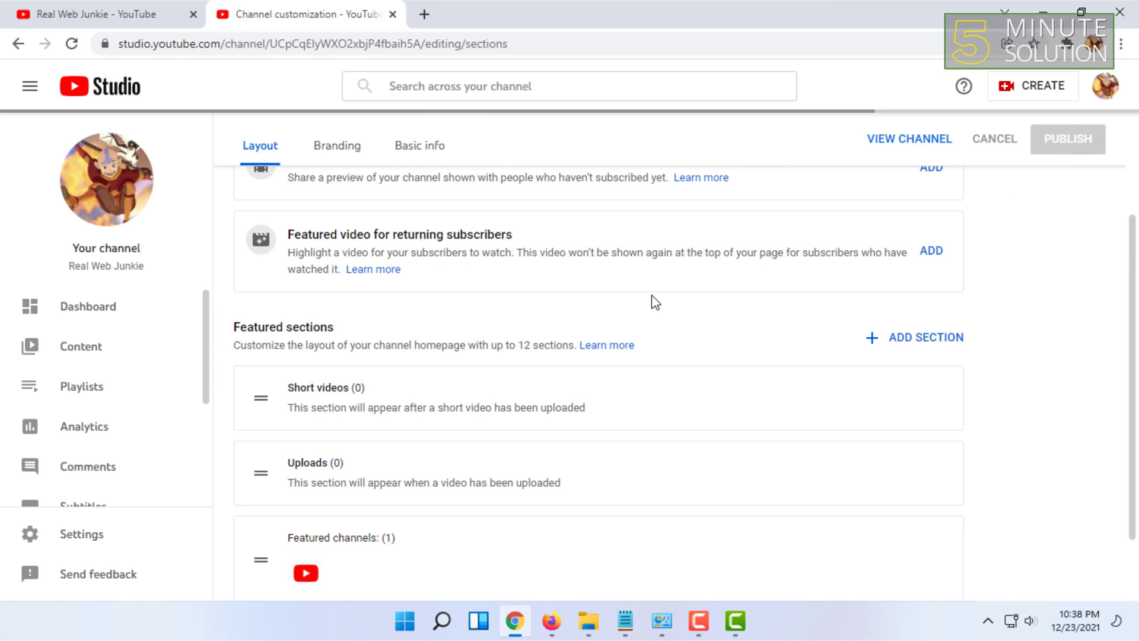
{"action": "left_click", "coordinate": [1067, 138]}
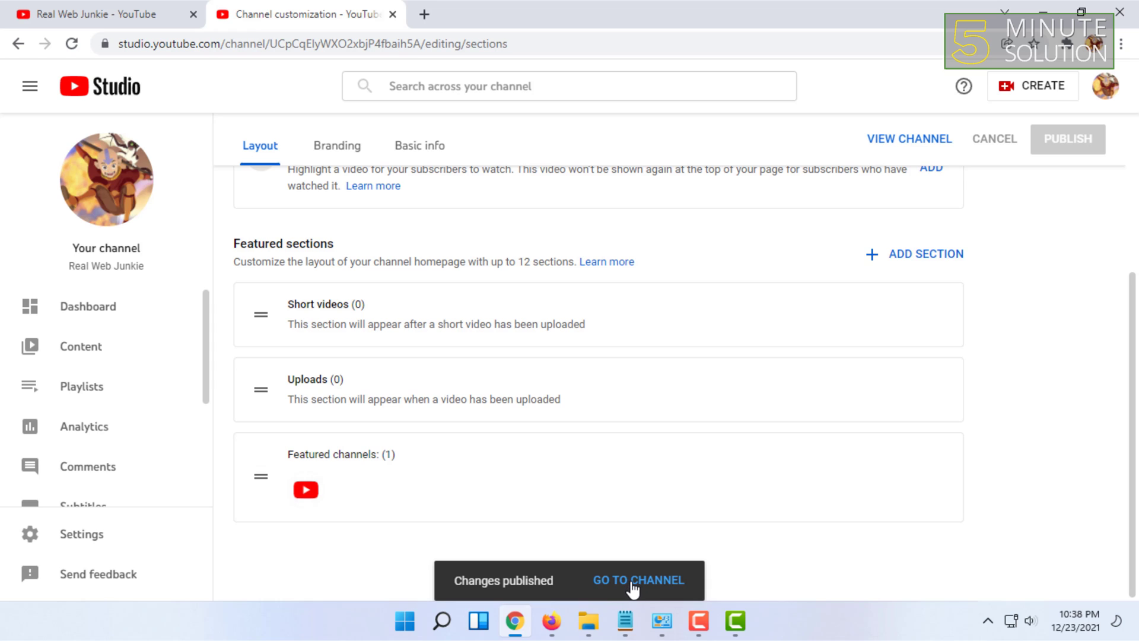
{"action": "left_click", "coordinate": [639, 580]}
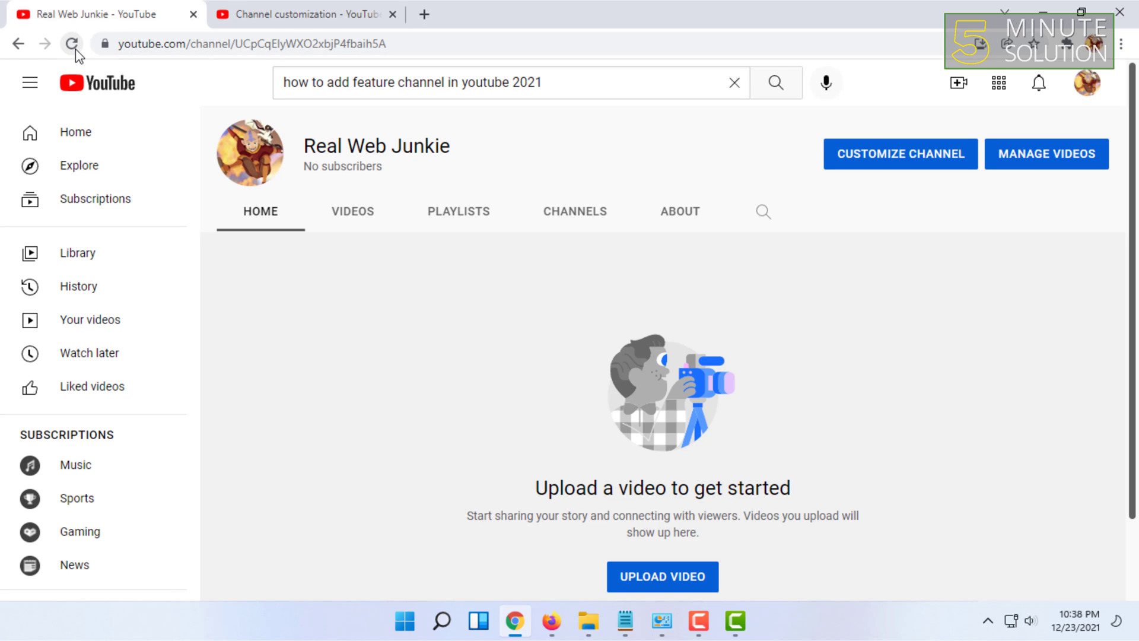
Step: Reload the Real Web Junkie page to show the Featured section with YouTube Creators
{"action": "left_click", "coordinate": [71, 44]}
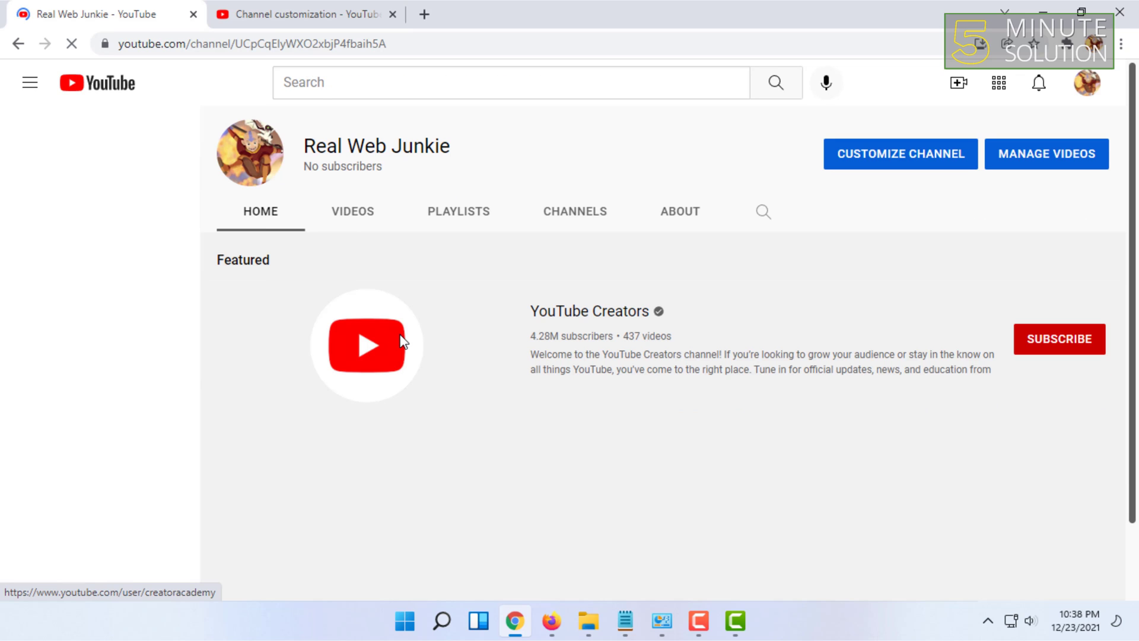
{"action": "left_click", "coordinate": [29, 82]}
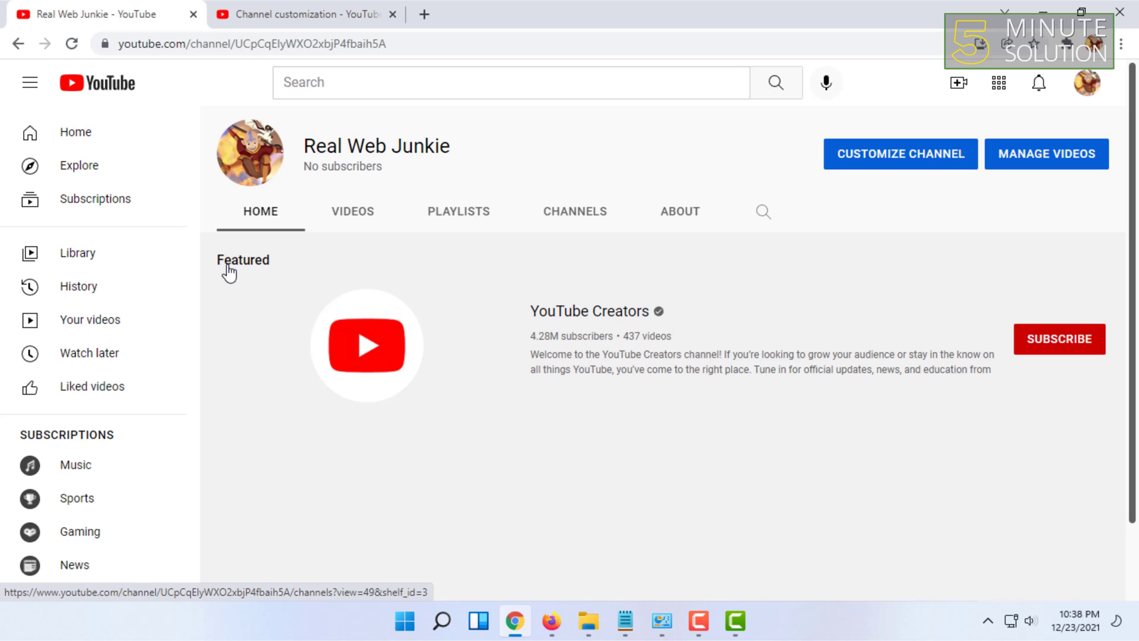
{"action": "mouse_move", "coordinate": [491, 315]}
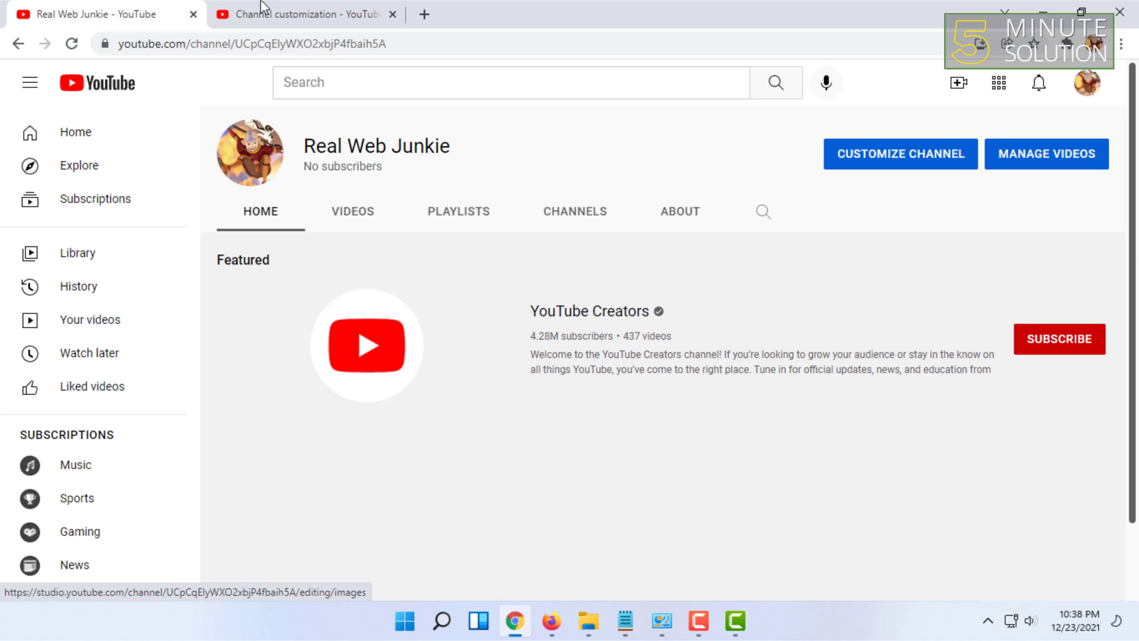
Step: Switch back to the Channel customization tab listing Featured channels after Short videos and Uploads
{"action": "left_click", "coordinate": [900, 153]}
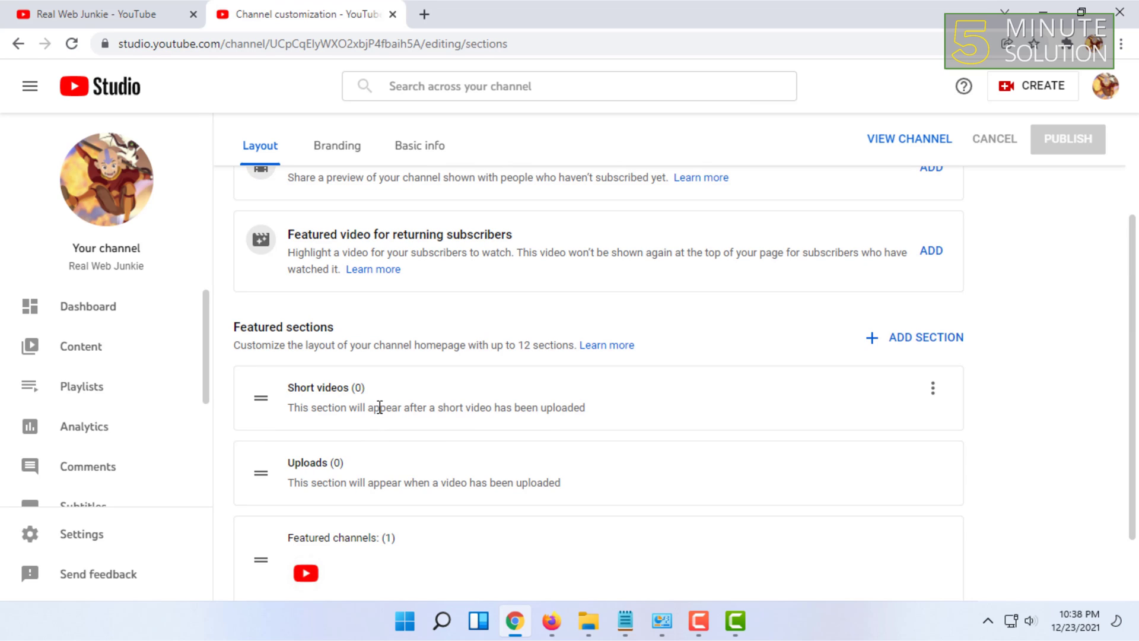
{"action": "mouse_move", "coordinate": [377, 393]}
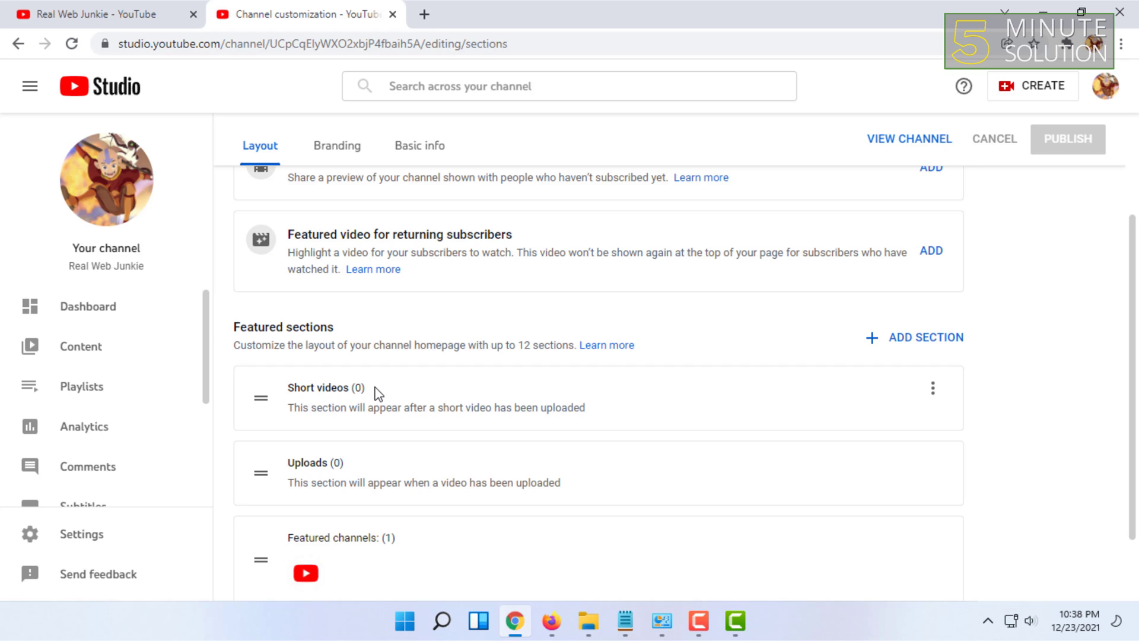
{"action": "mouse_move", "coordinate": [438, 343]}
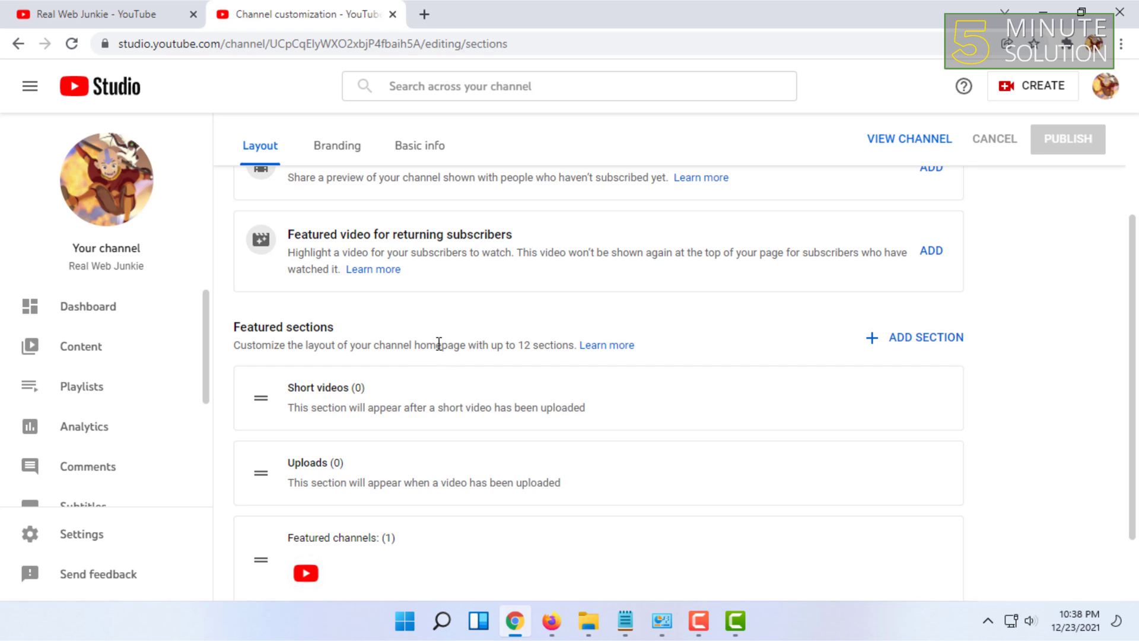